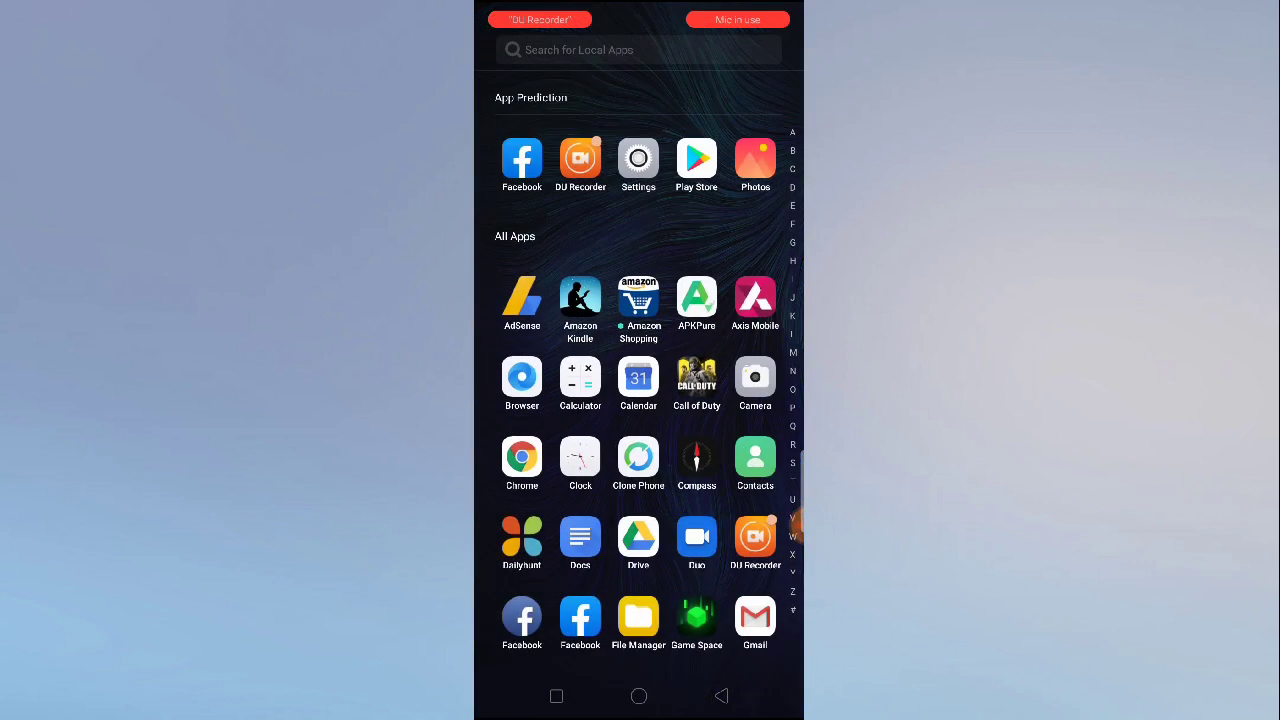
- Scroll down through the full app list in the app drawer before returning home
scroll("down", 3)
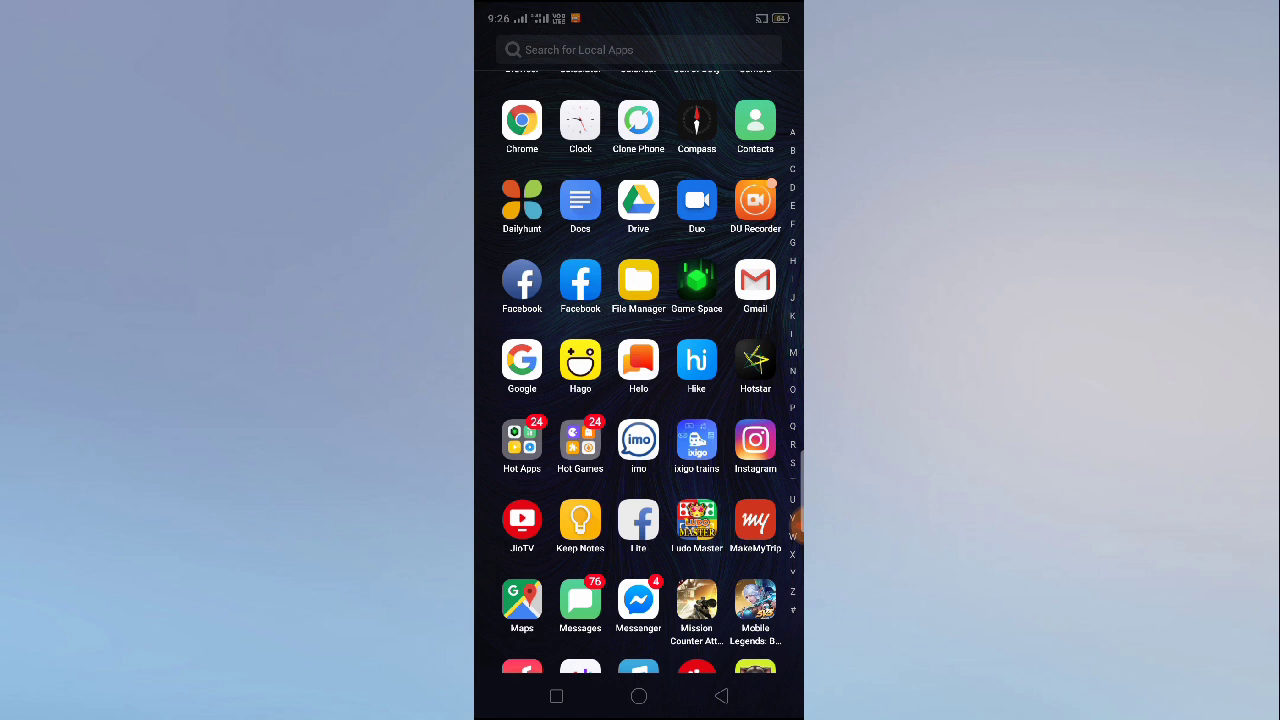
scroll("down", 3)
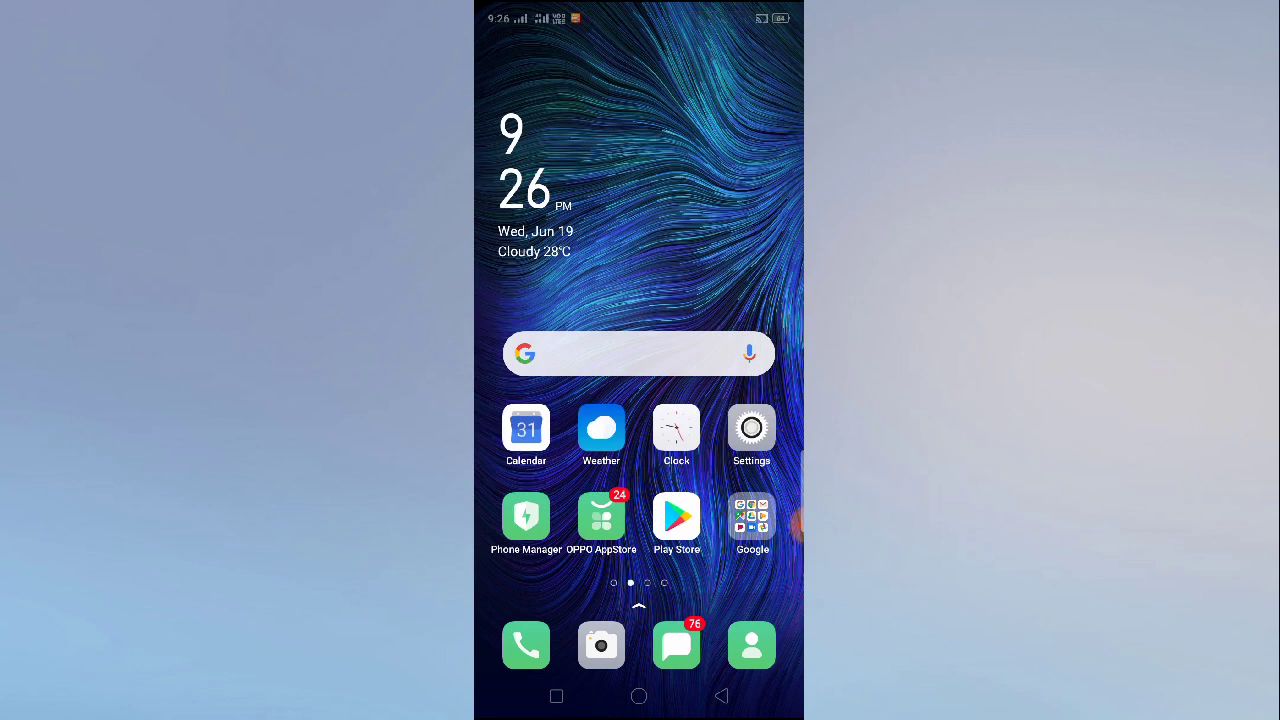
- Launch OPPO AppStore from the home screen and switch to the Personal account page
left_click(600, 516)
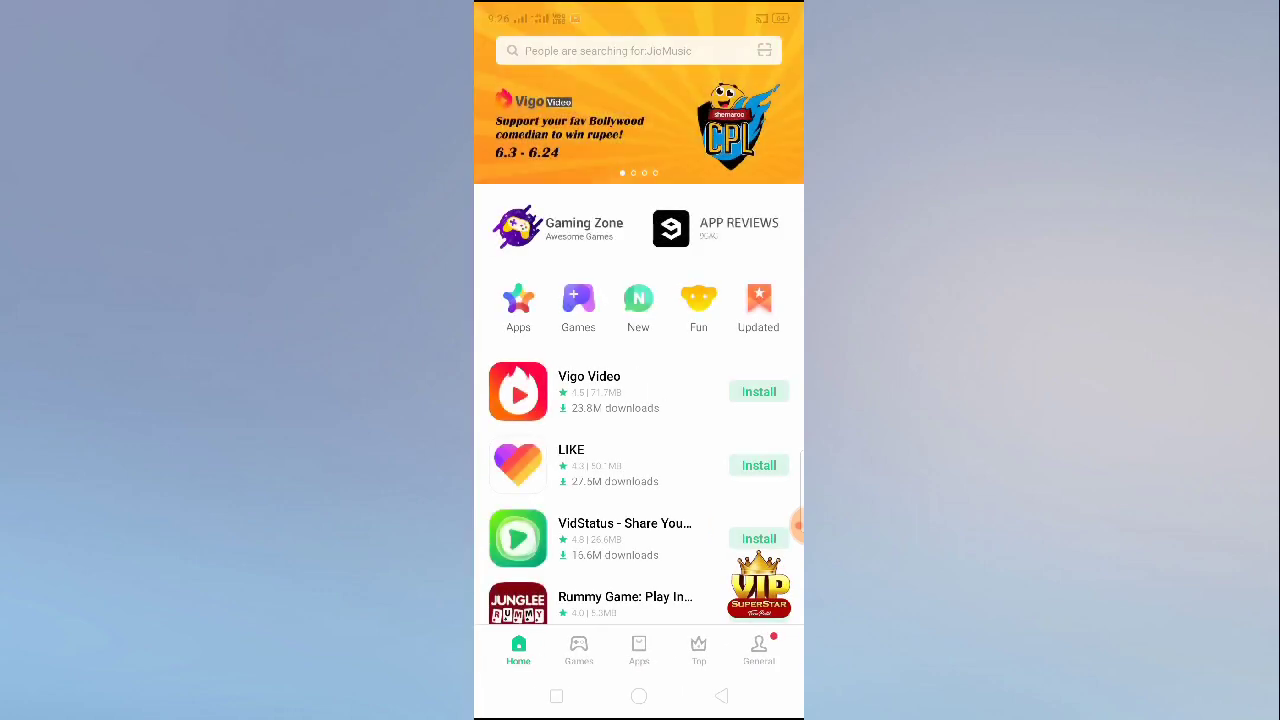
left_click(760, 648)
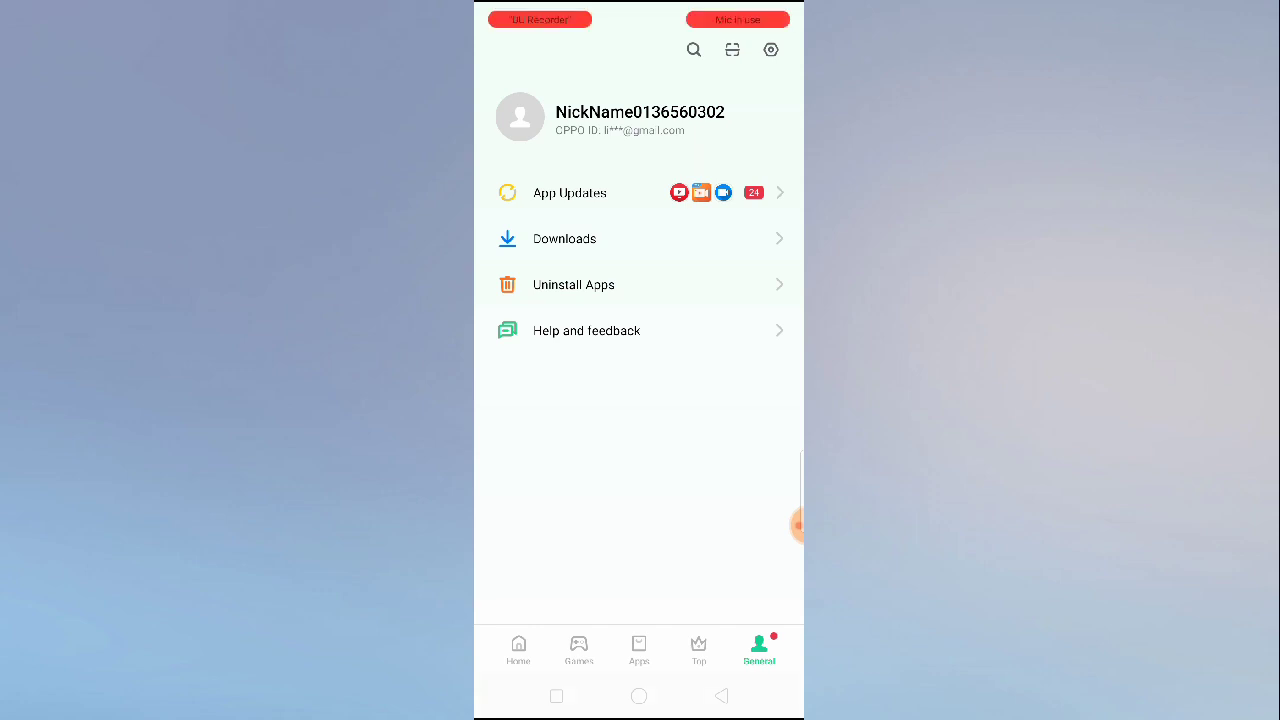
- In App Store settings, set Auto-update apps to 'Do not auto-update apps'
left_click(770, 48)
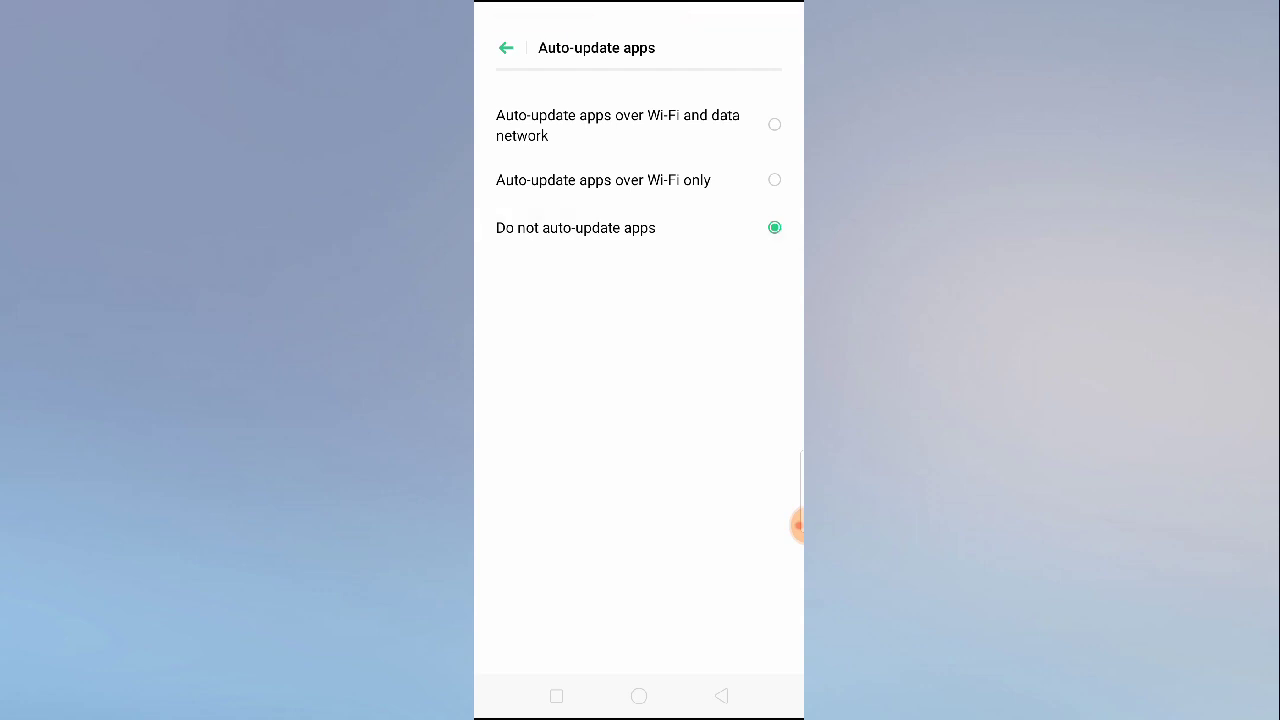
left_click(506, 48)
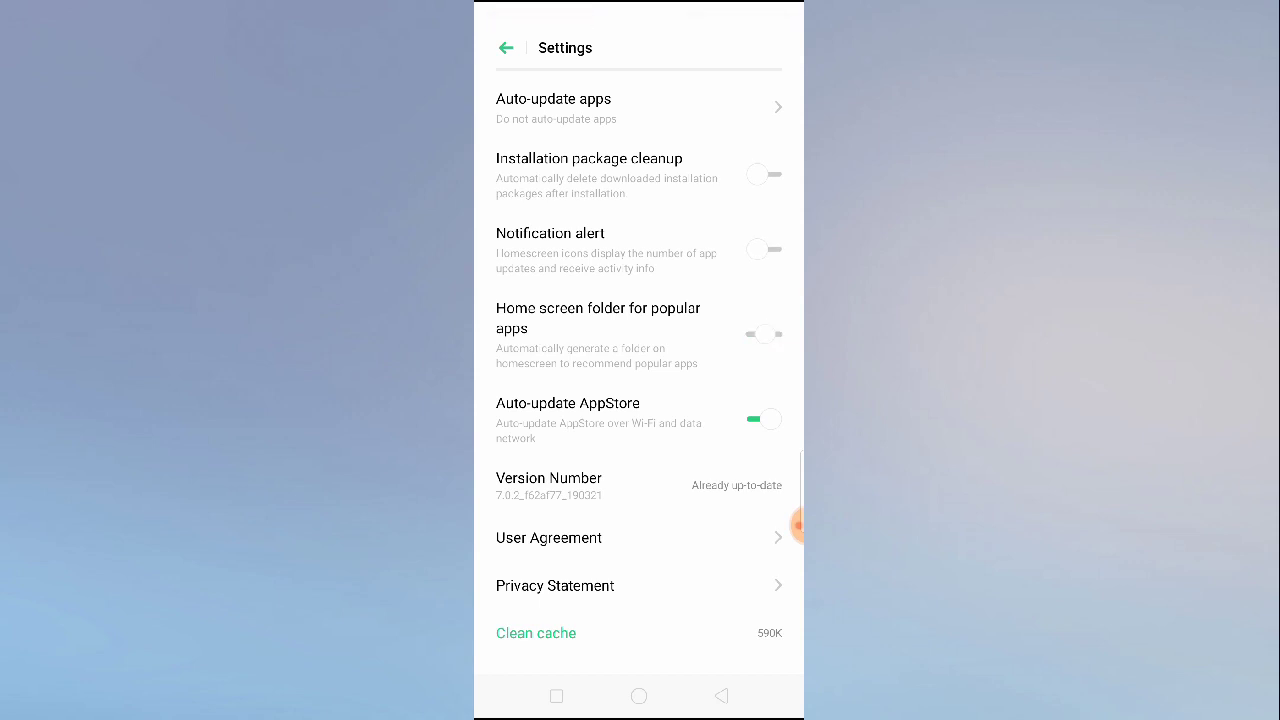
- Switch off Auto-update AppStore, then leave for the home screen
left_click(762, 420)
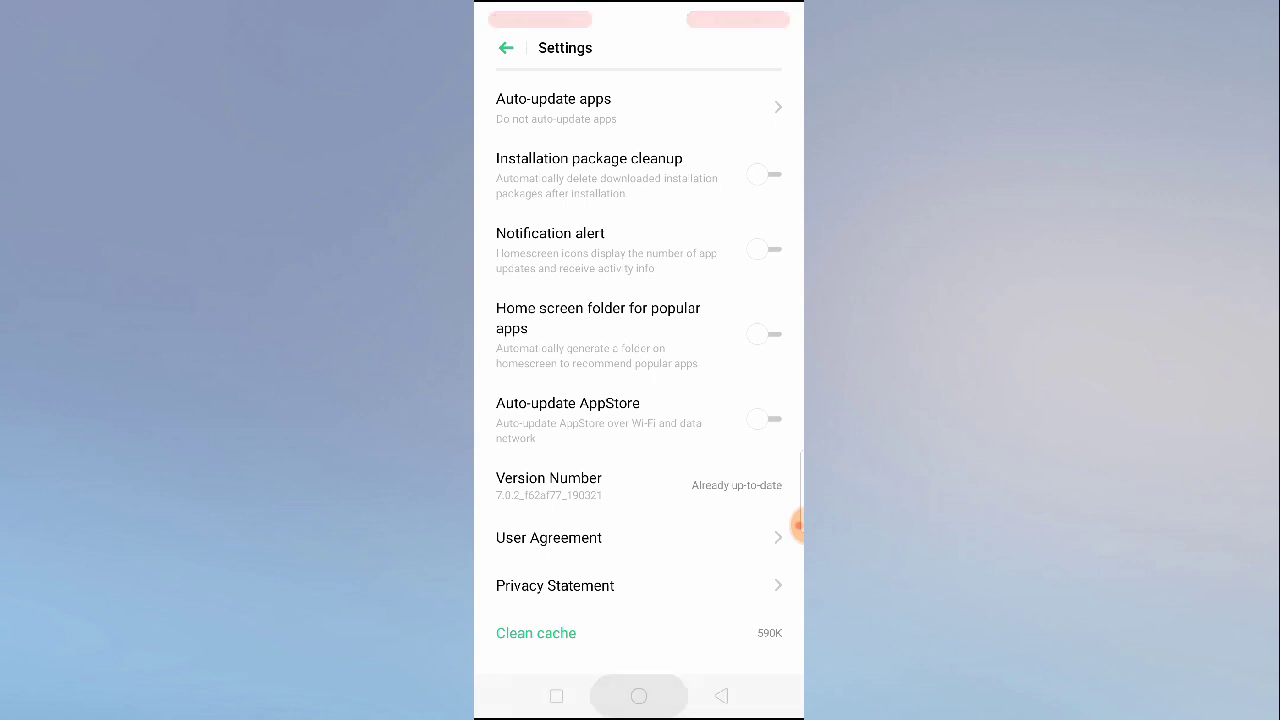
left_click(640, 696)
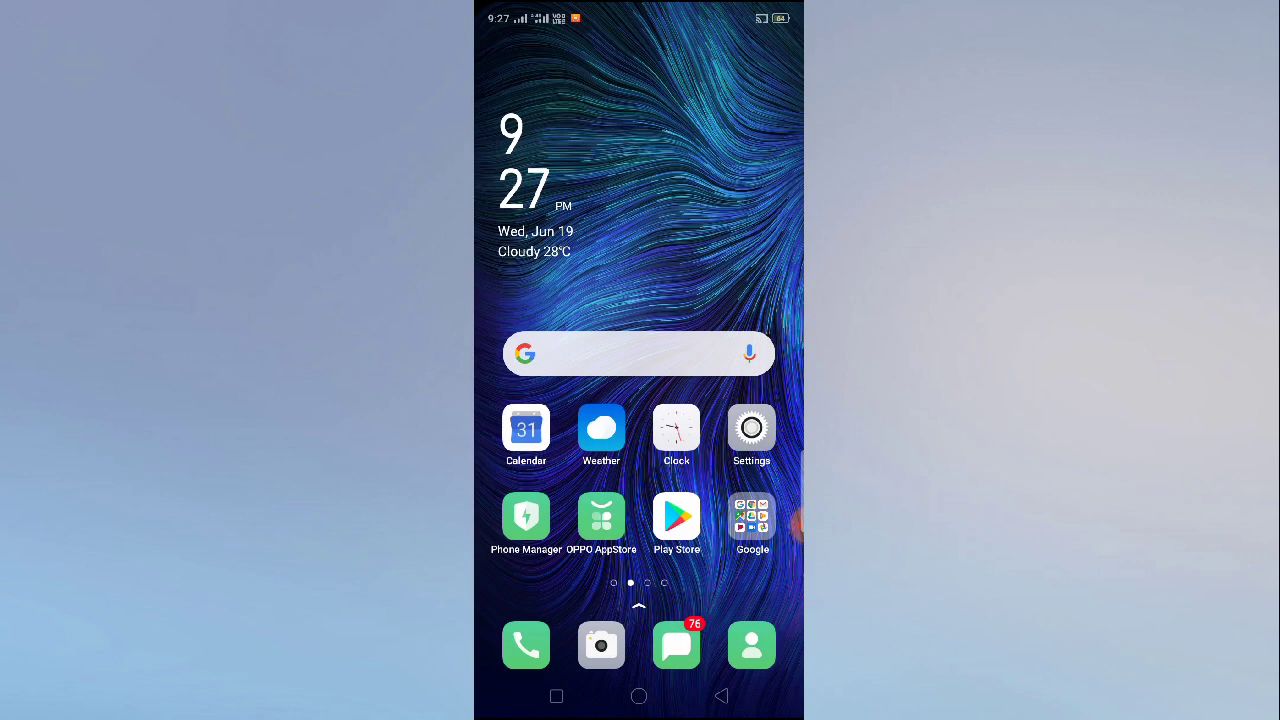
- Swipe left across home screen pages checking Hot Apps and Hot Games folders are removed
scroll("left", 3)
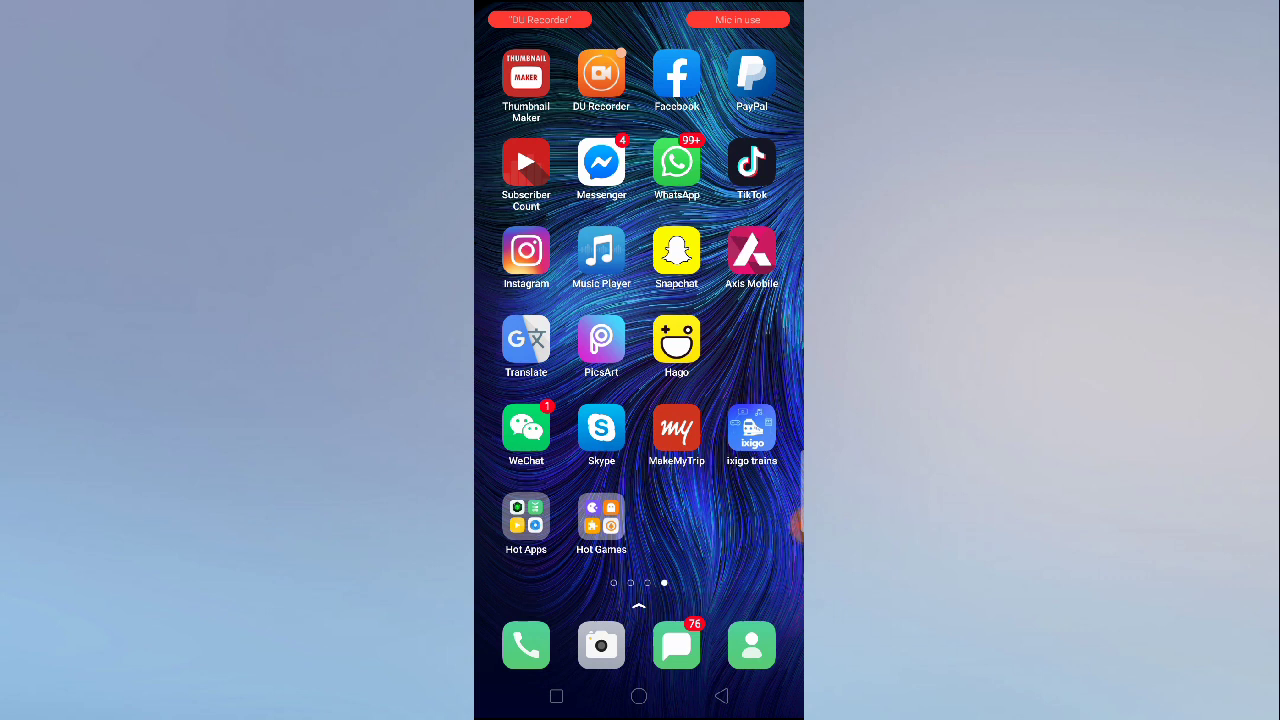
scroll("left", 3)
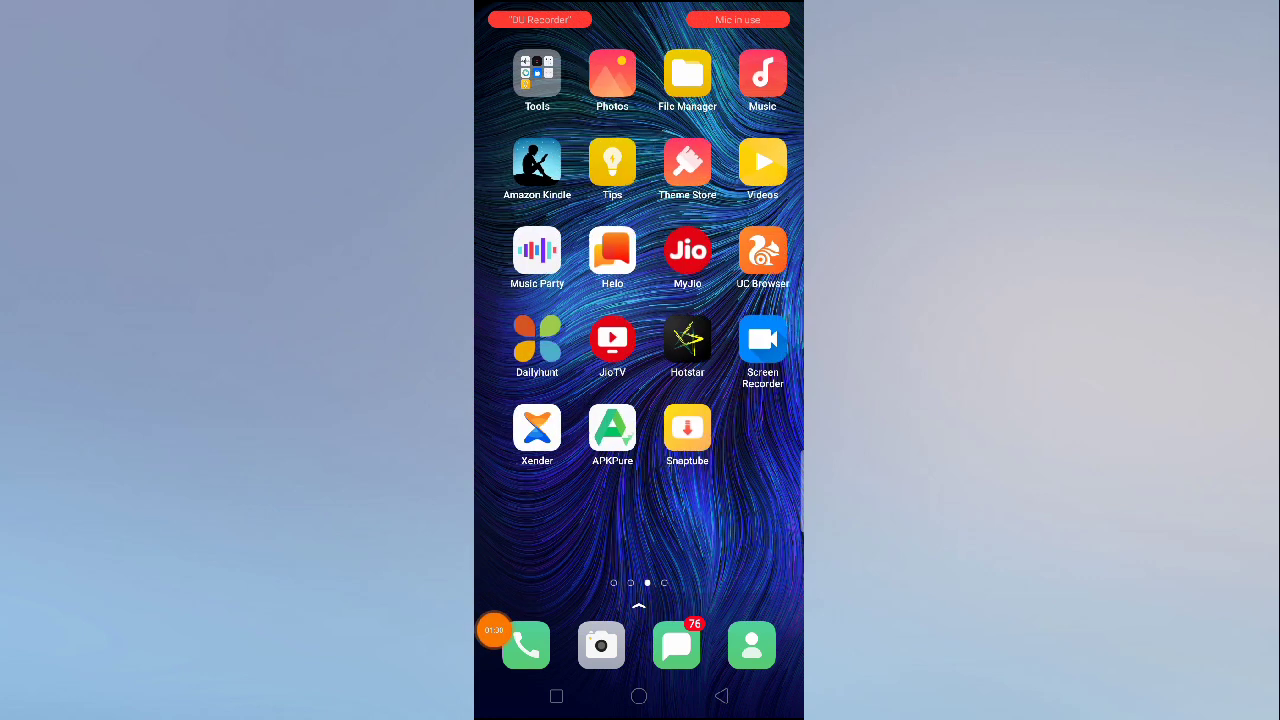
scroll("left", 3)
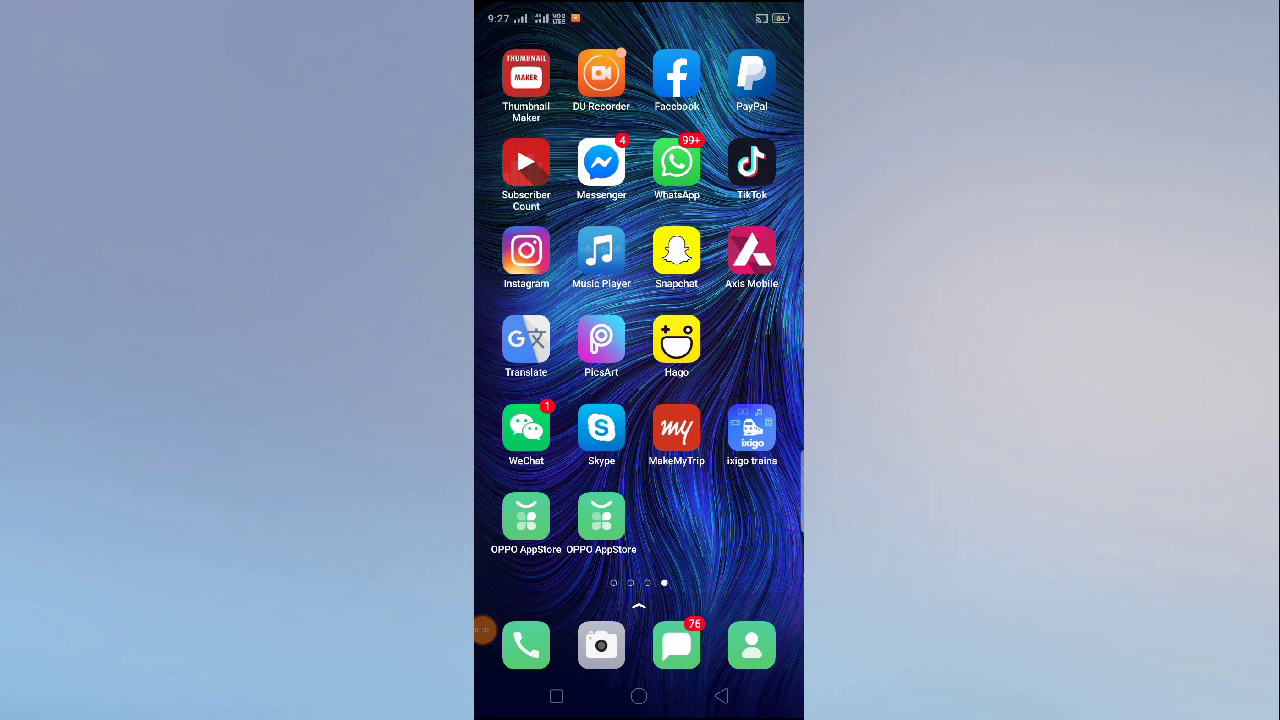